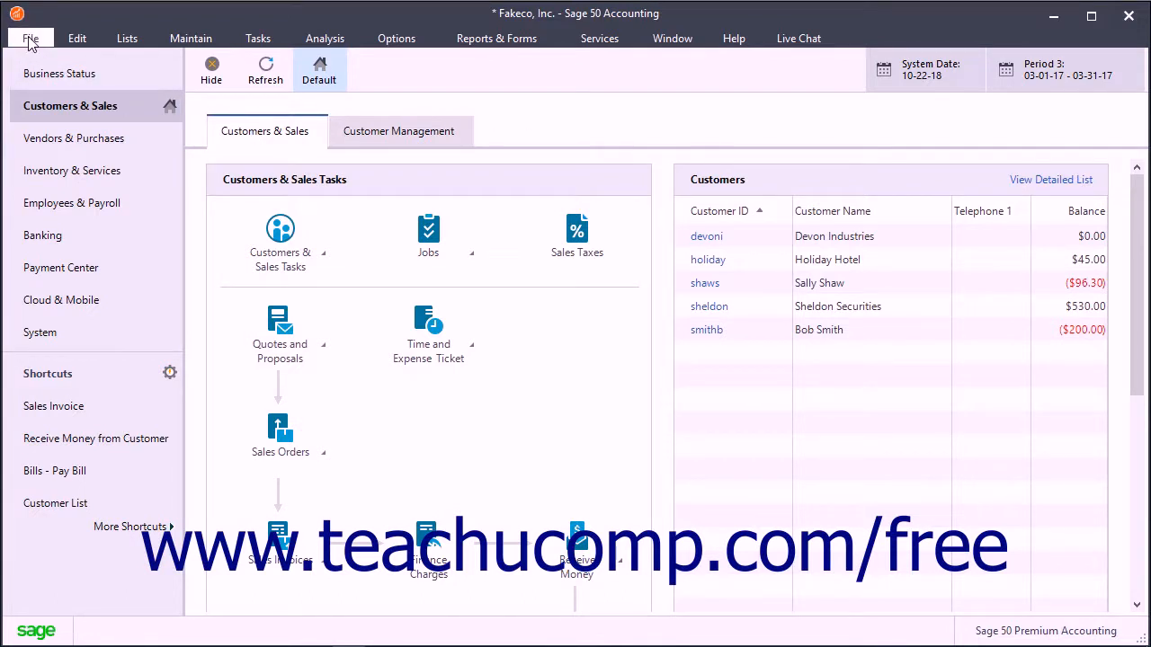
- Launch the Connect to Office 365 wizard from the File menu's Office 365 Integration commands
left_click(31, 38)
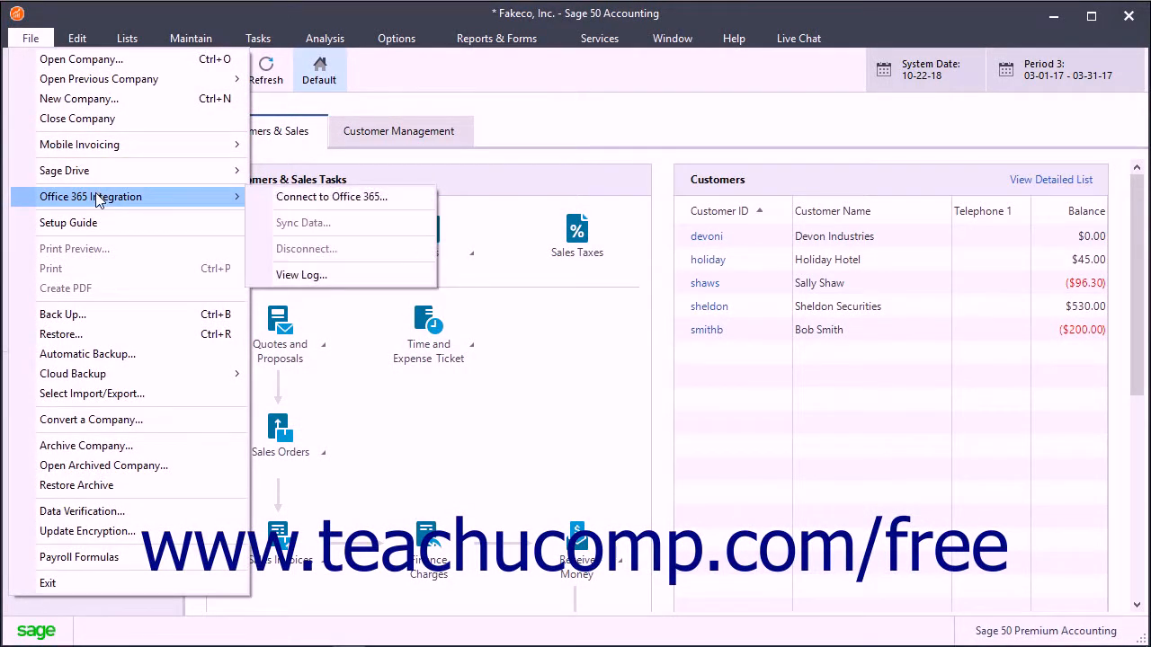
mouse_move(331, 196)
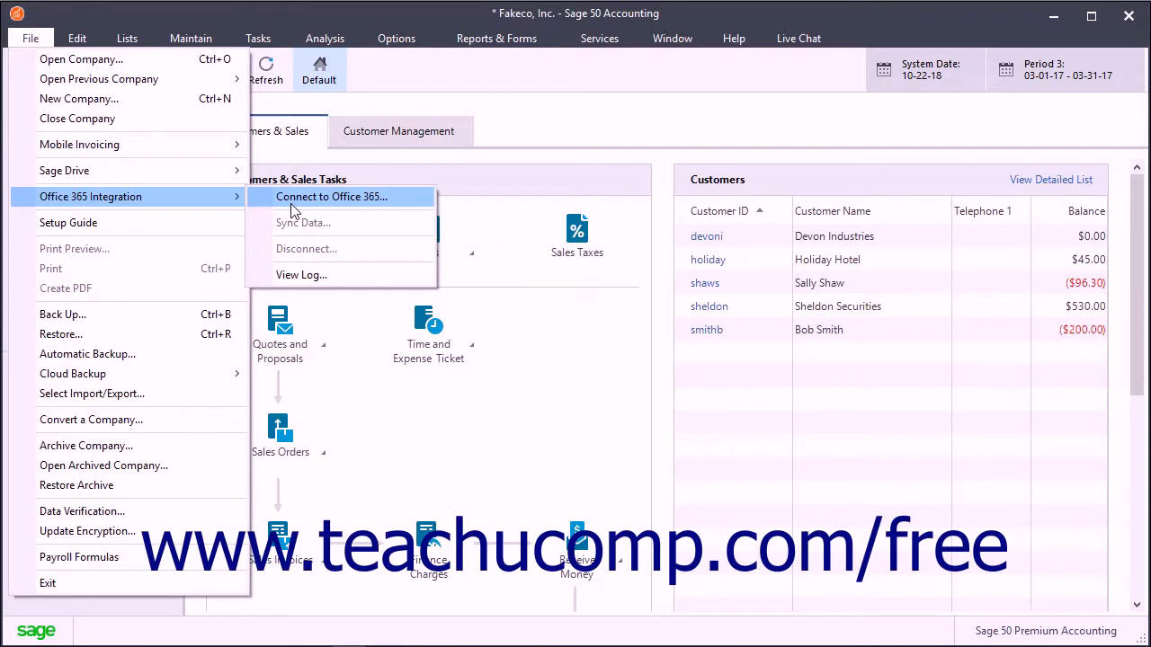
left_click(331, 196)
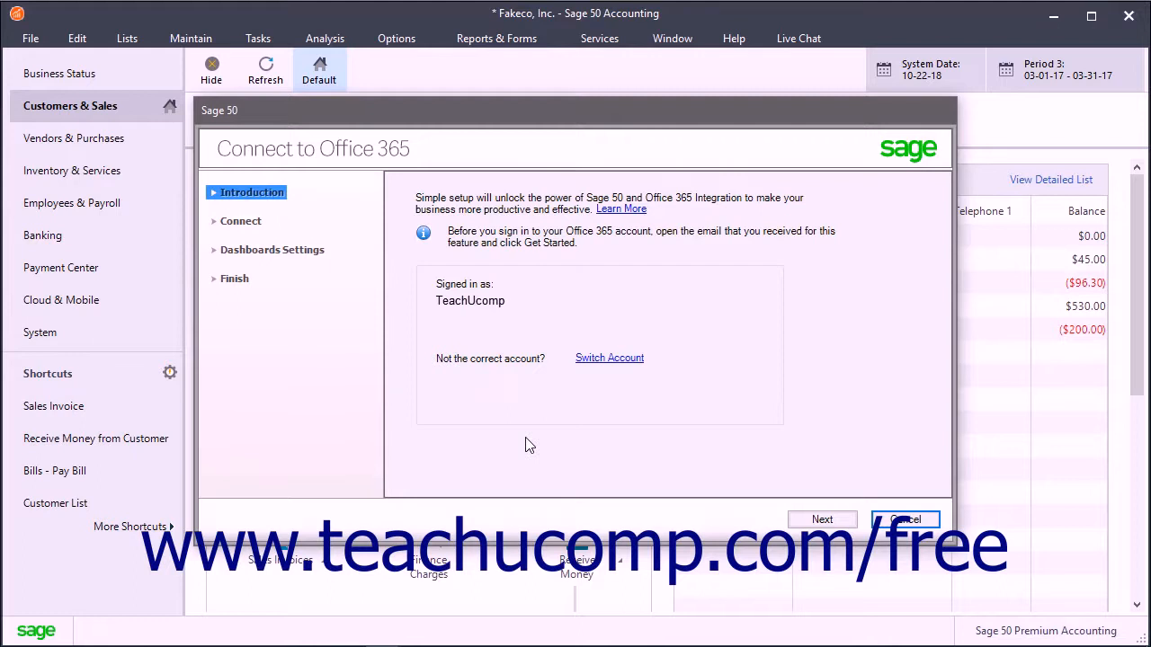
mouse_move(531, 442)
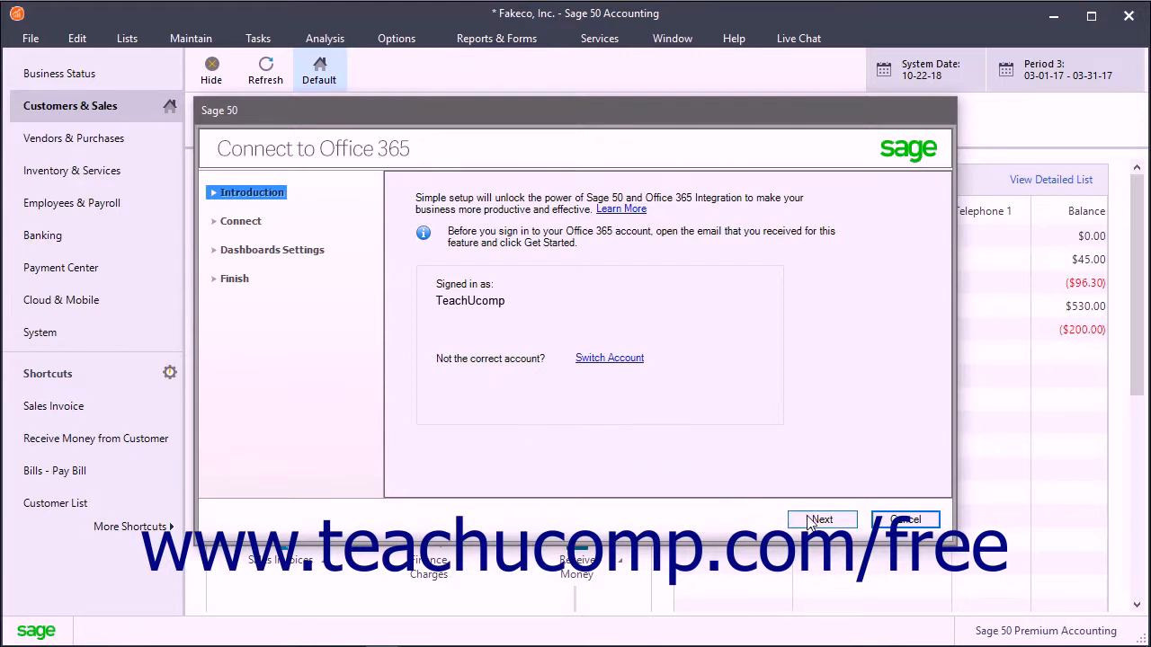
- Confirm Fakeco, Inc. for upload with sync frequency set to every Day, reaching Dashboards Settings
left_click(820, 520)
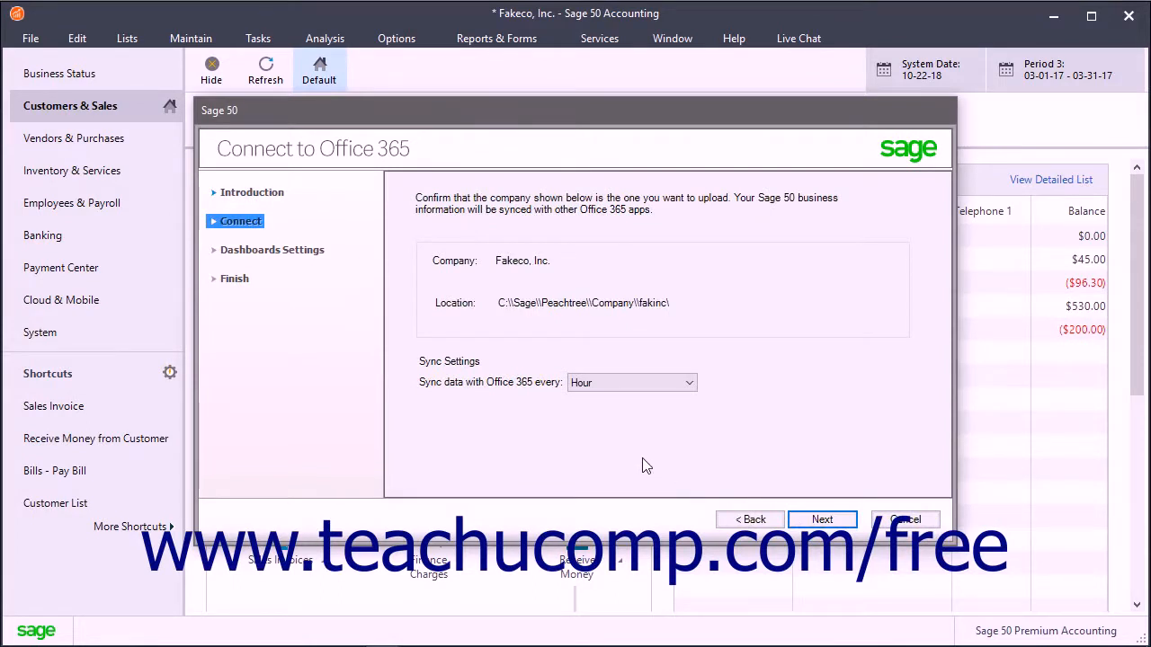
mouse_move(531, 277)
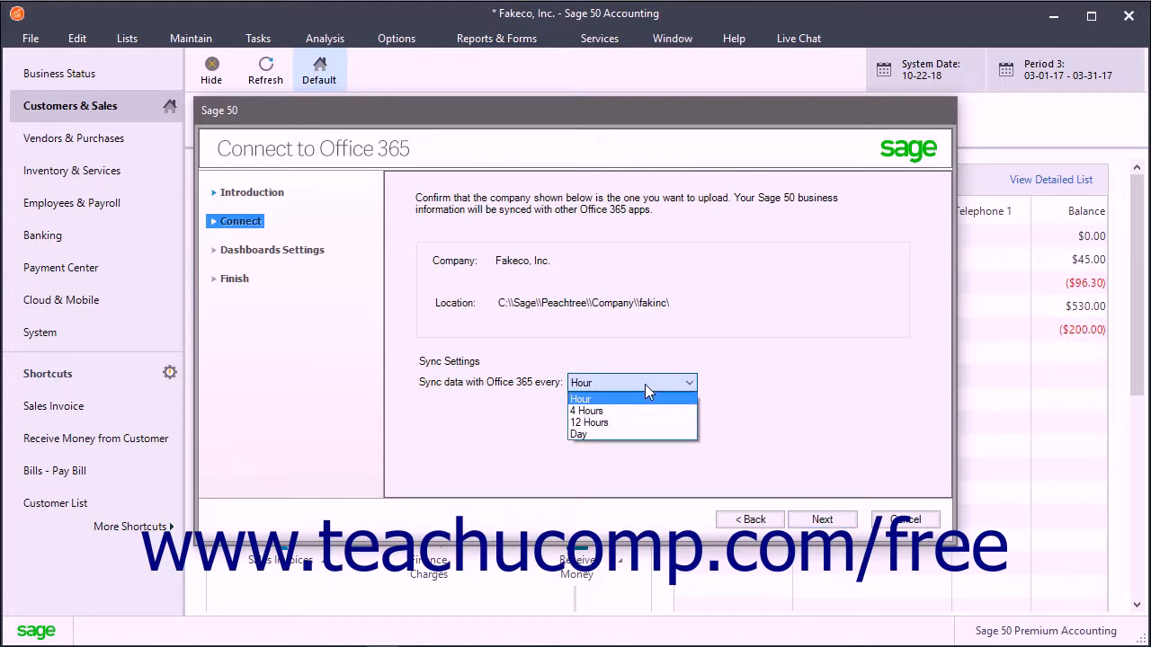
mouse_move(586, 410)
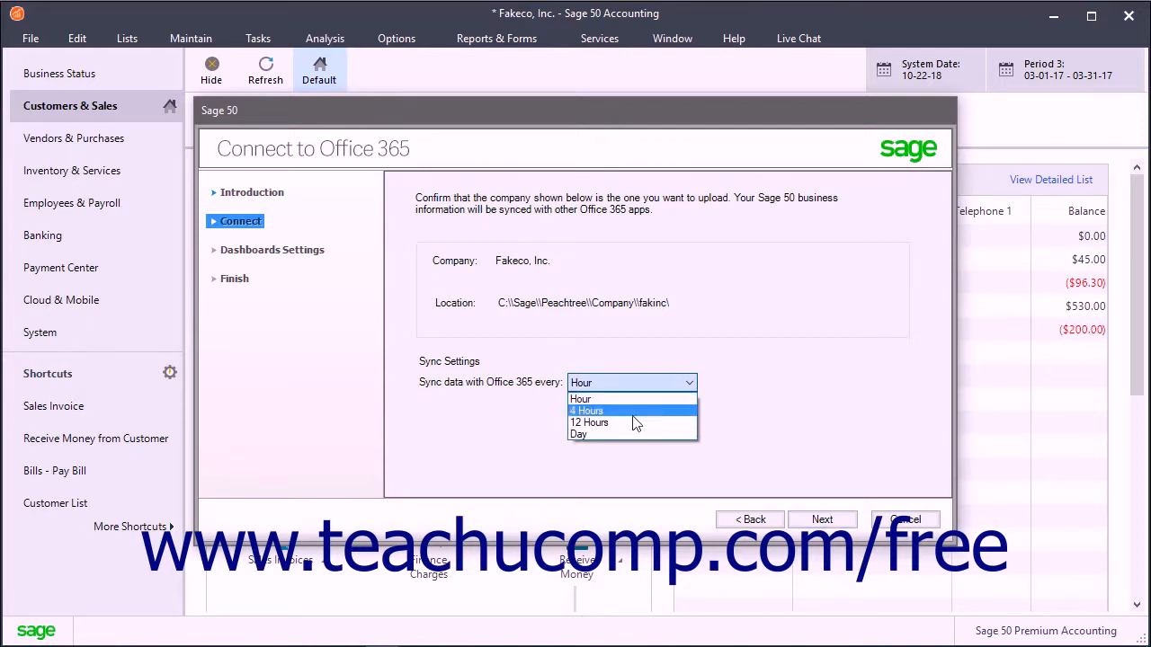
left_click(580, 434)
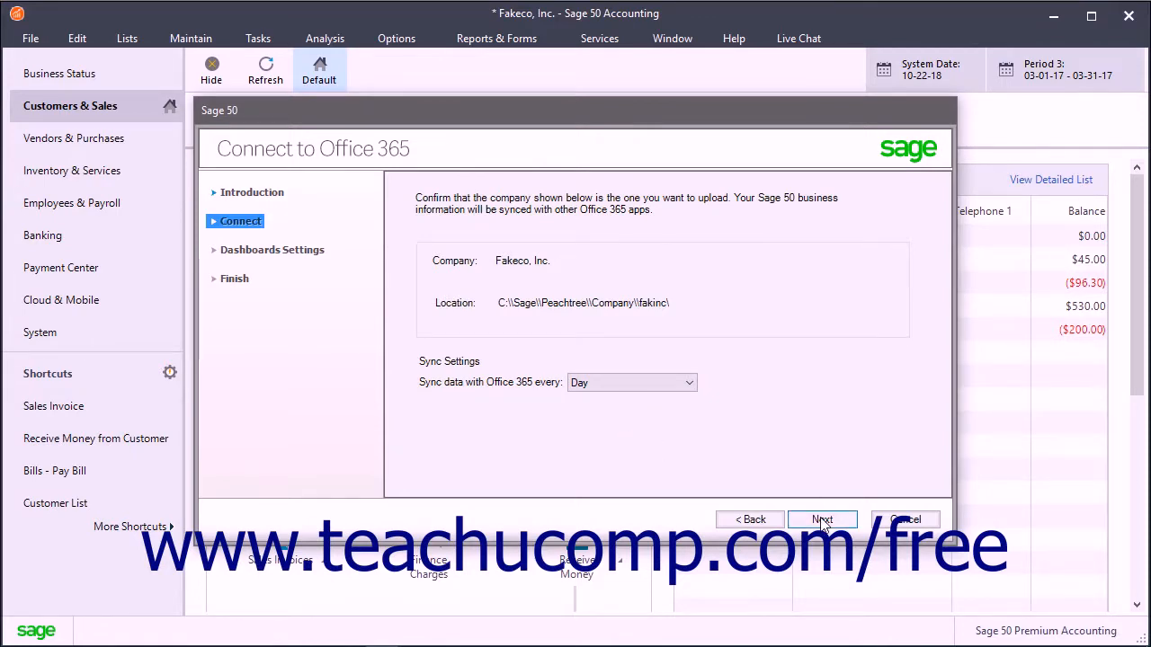
left_click(820, 520)
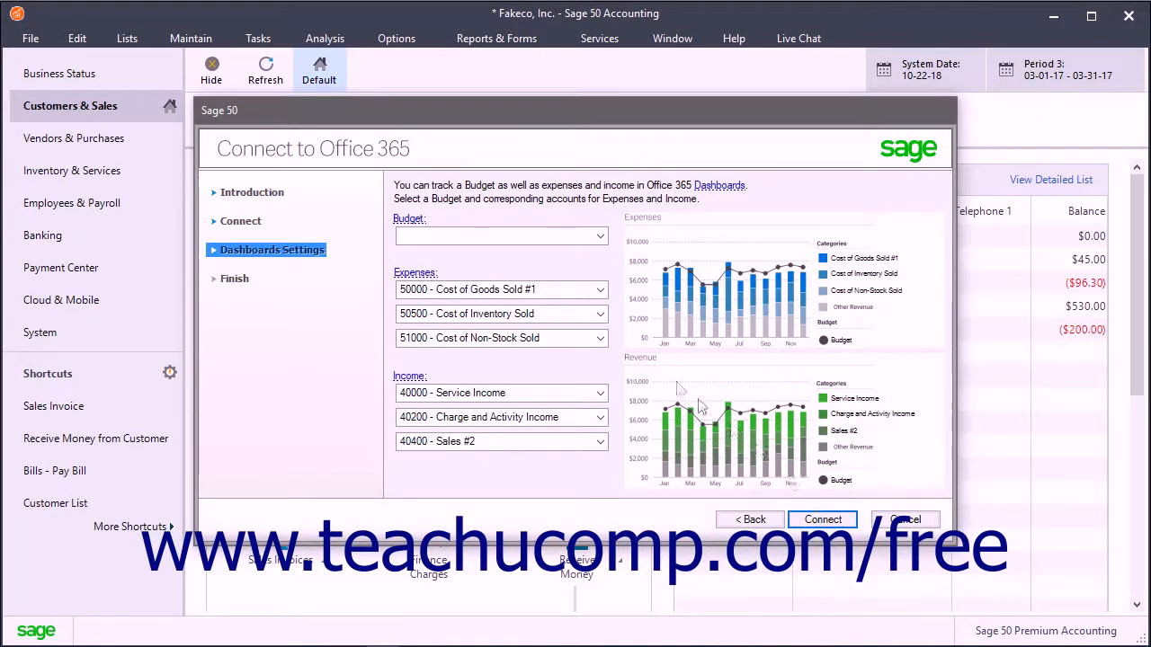
mouse_move(626, 367)
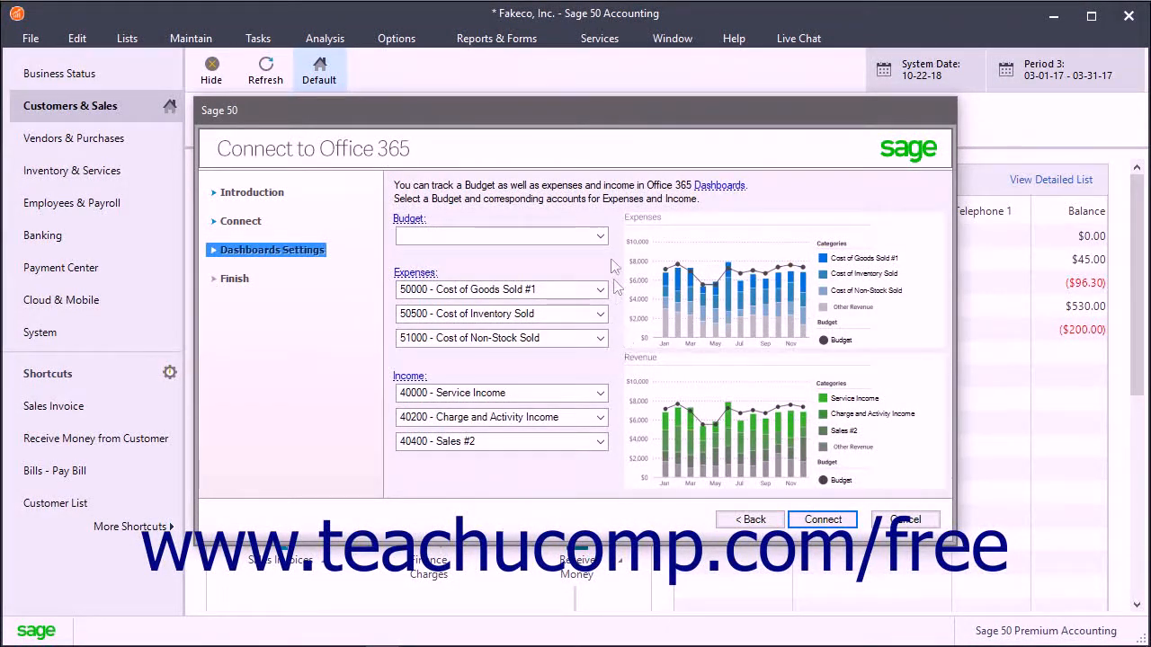
- Leave the dashboard Budget blank, connect the company to Office 365 and finish the wizard
left_click(598, 237)
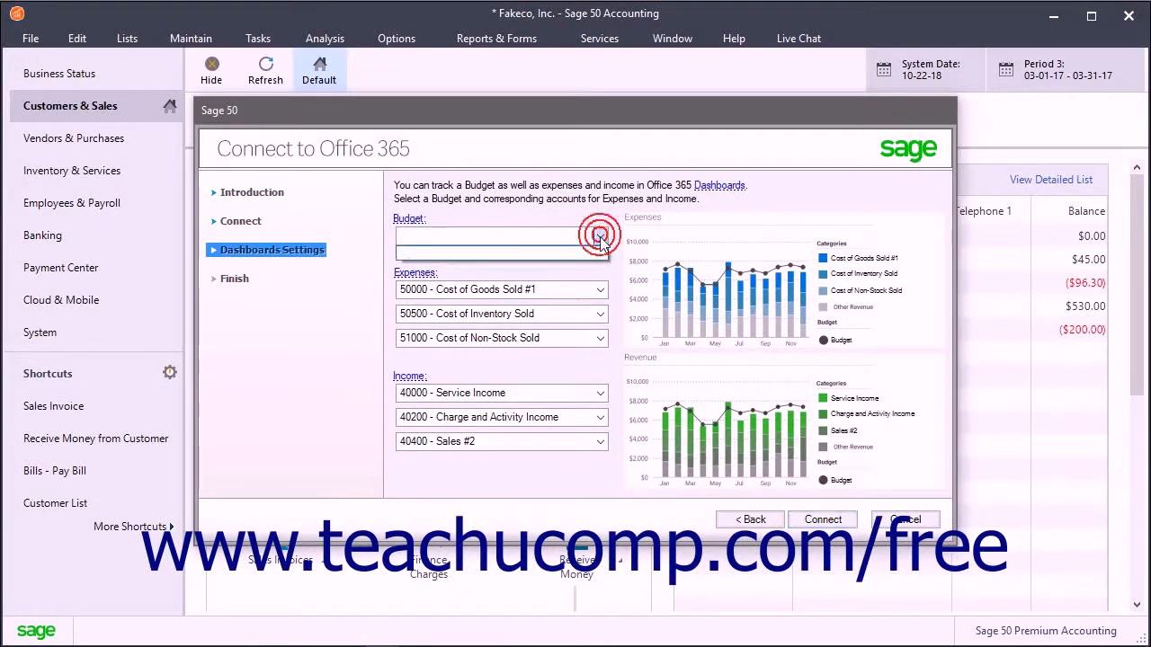
left_click(601, 237)
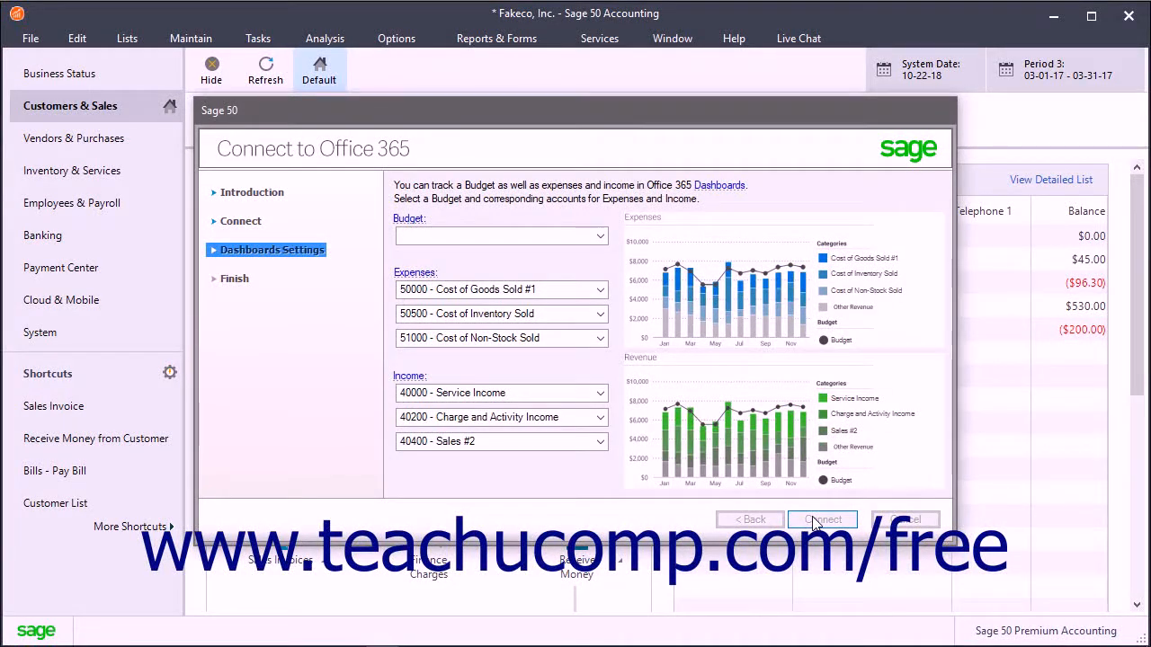
left_click(820, 520)
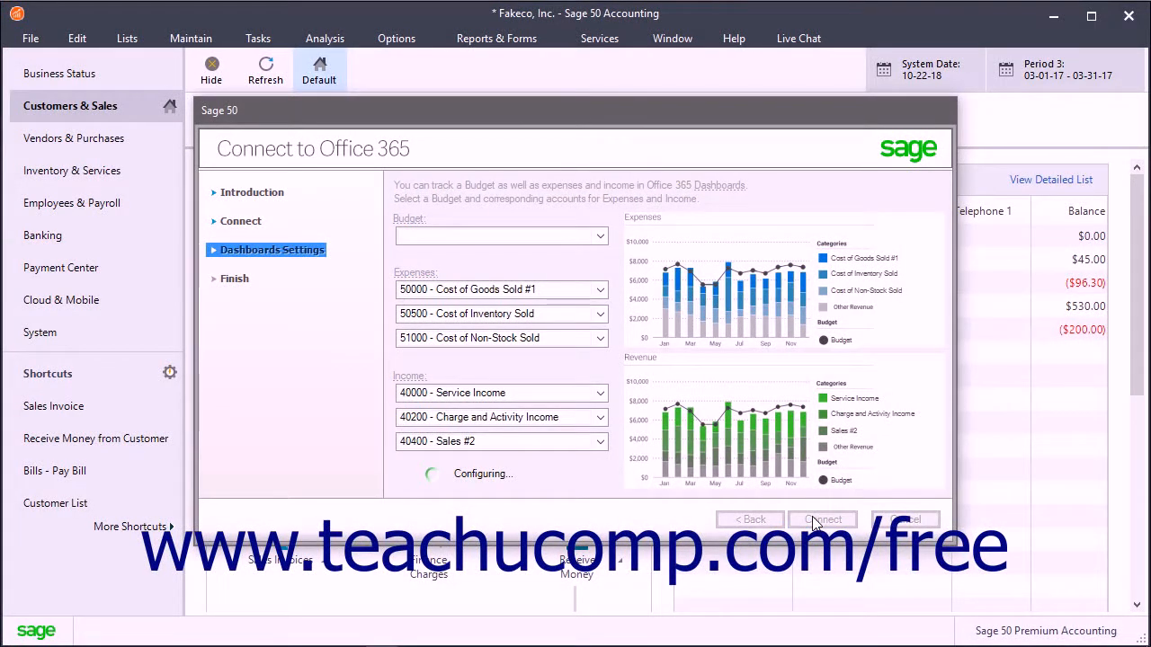
left_click(822, 519)
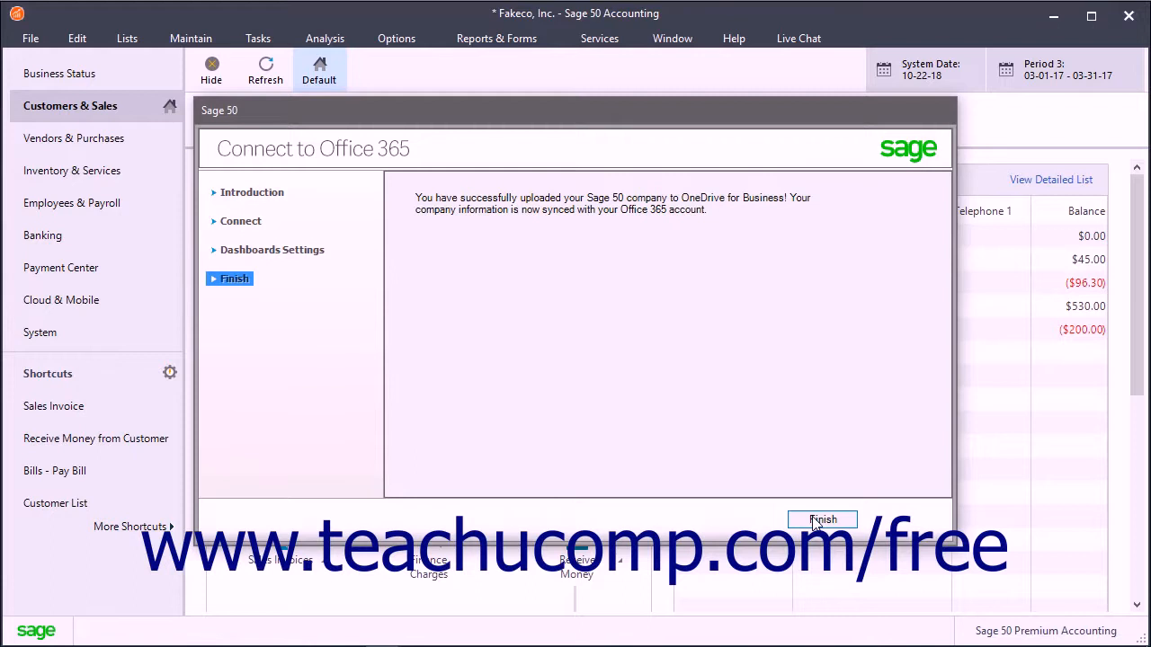
left_click(822, 520)
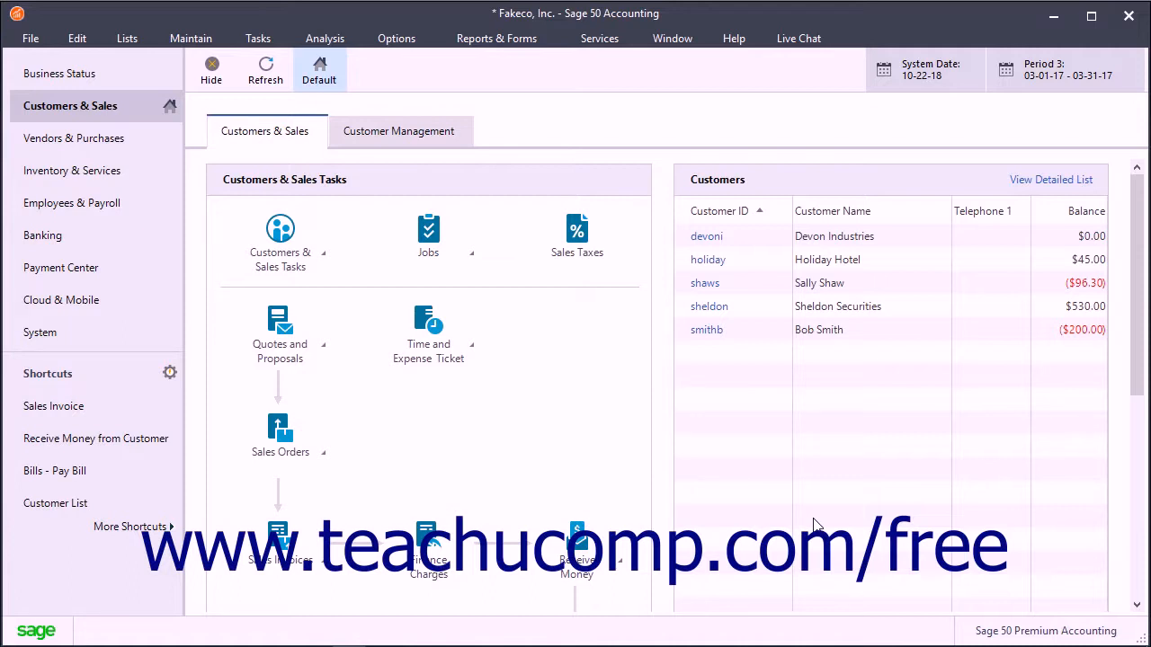
mouse_move(30, 38)
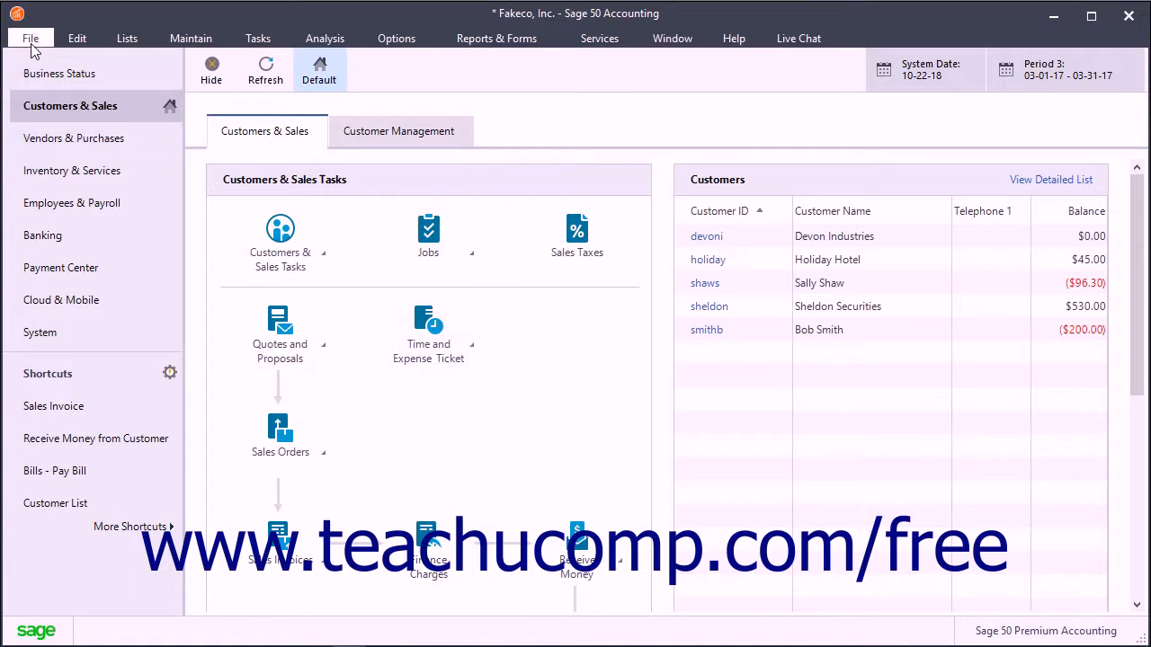
- Reach Sage Business Center from the Settings for Office 365 Integration dialog
left_click(31, 37)
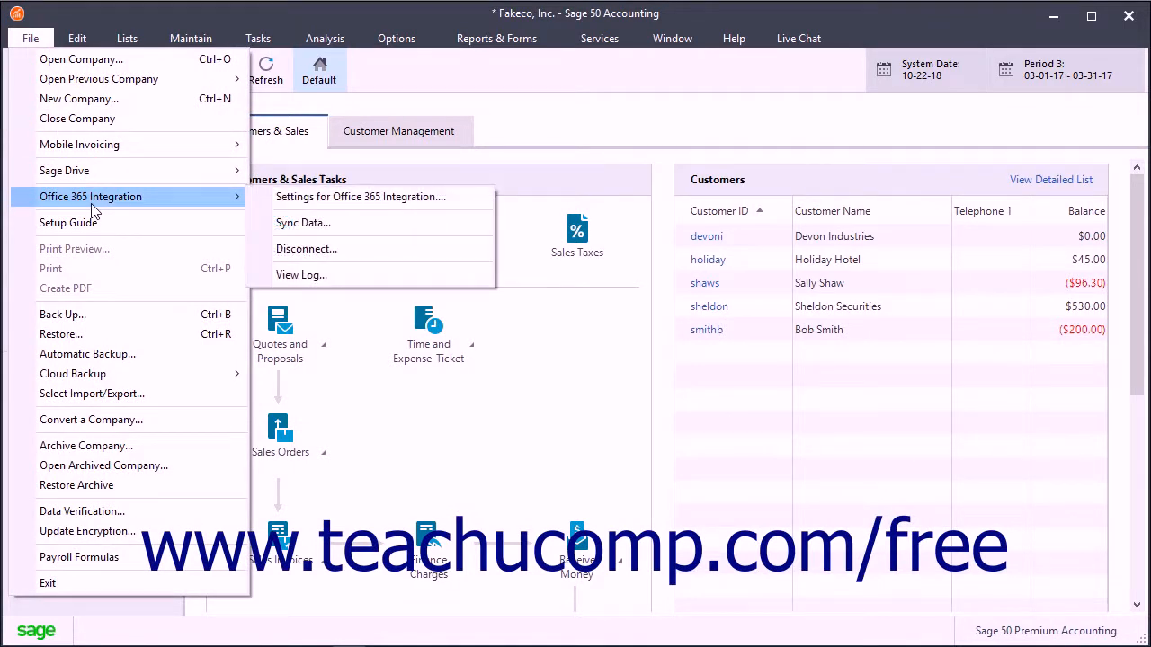
mouse_move(359, 196)
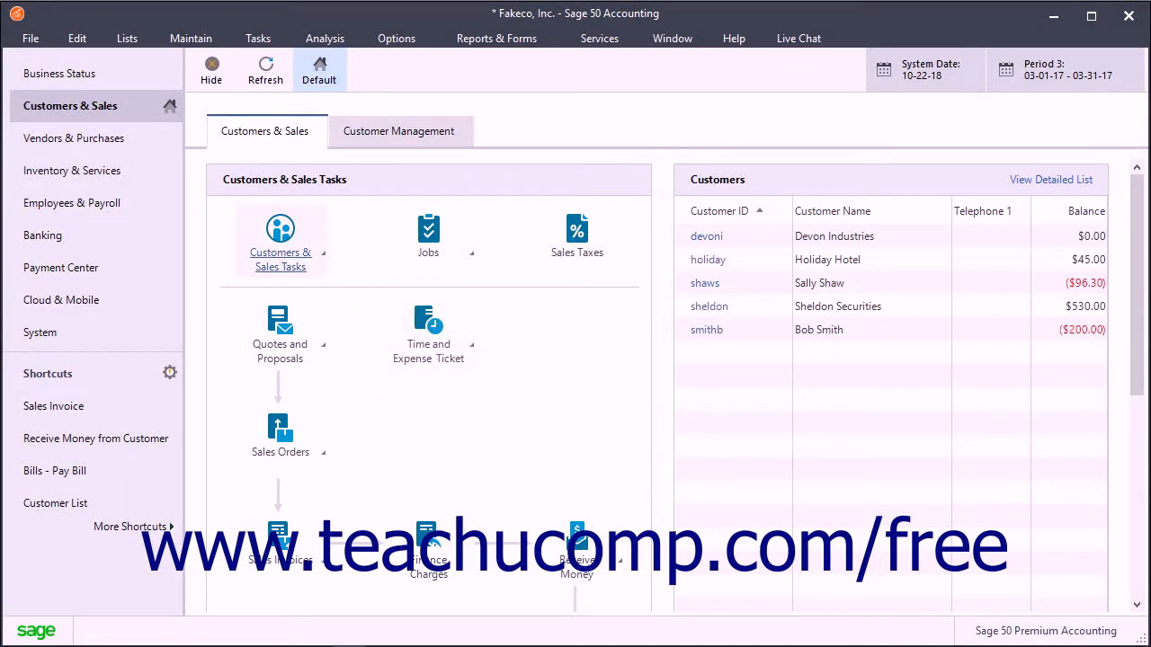
mouse_move(489, 446)
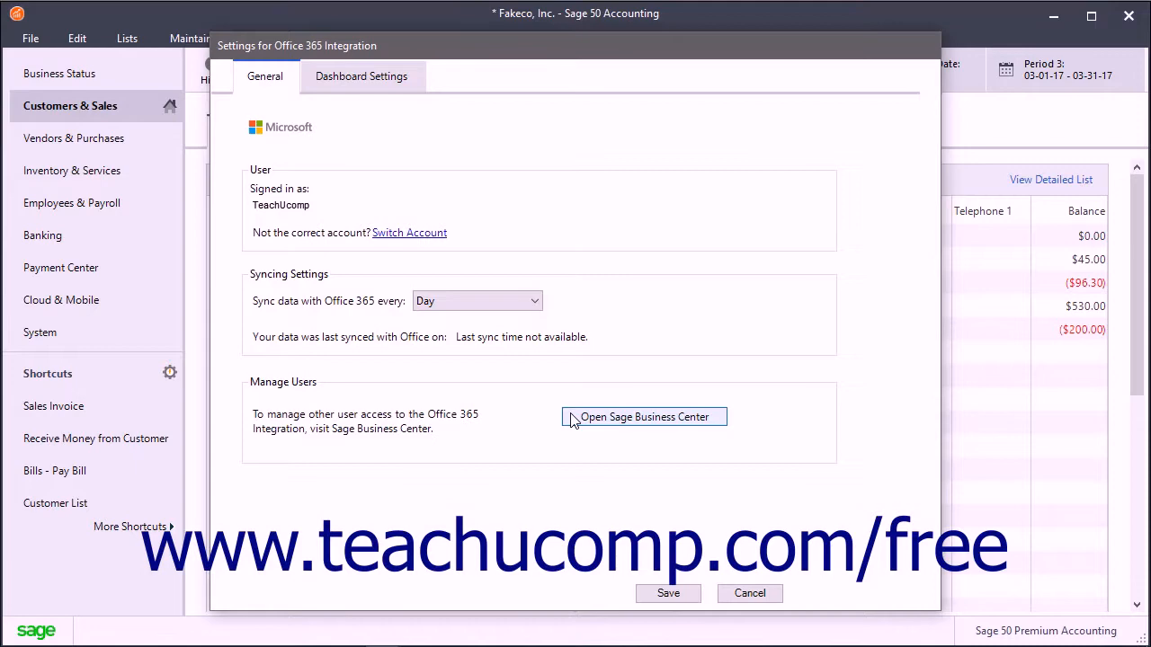
left_click(644, 417)
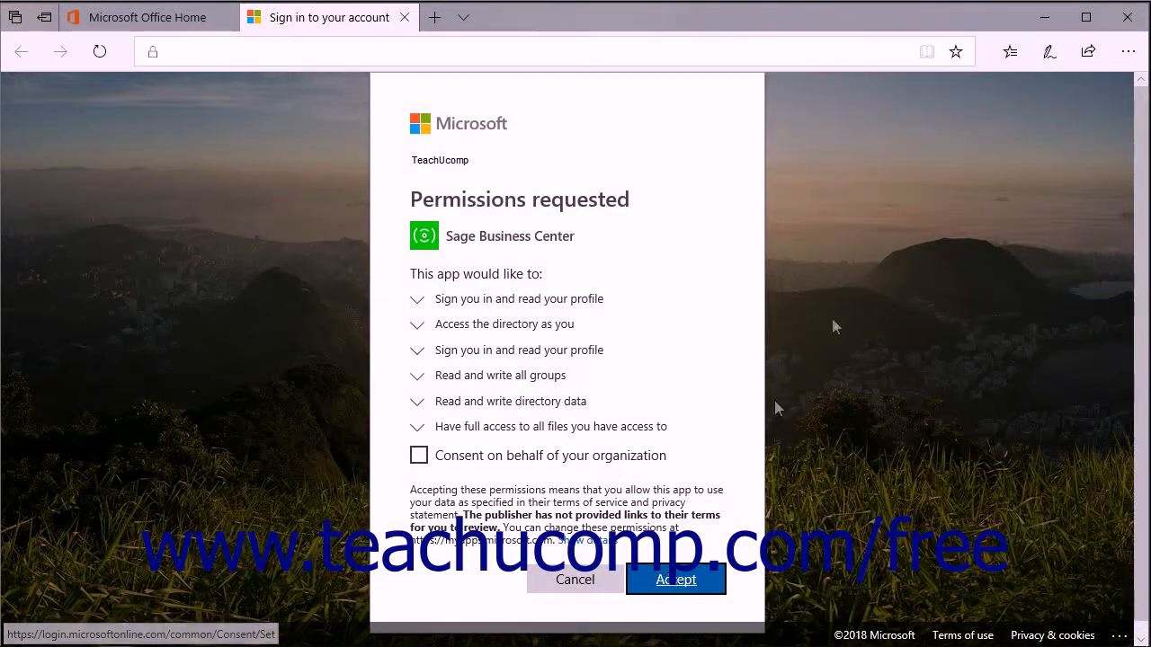
- Accept the Microsoft permissions requested by Sage Business Center
left_click(676, 579)
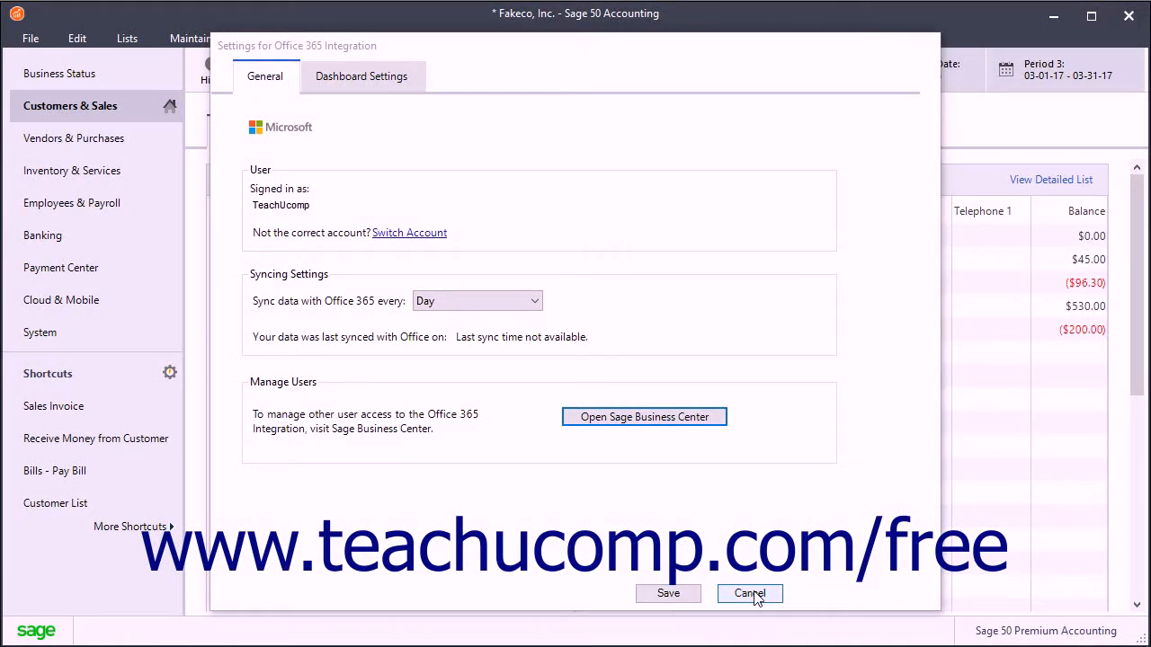
- Cancel the integration settings and run Sync Data to sync the company with Office 365 now
left_click(748, 594)
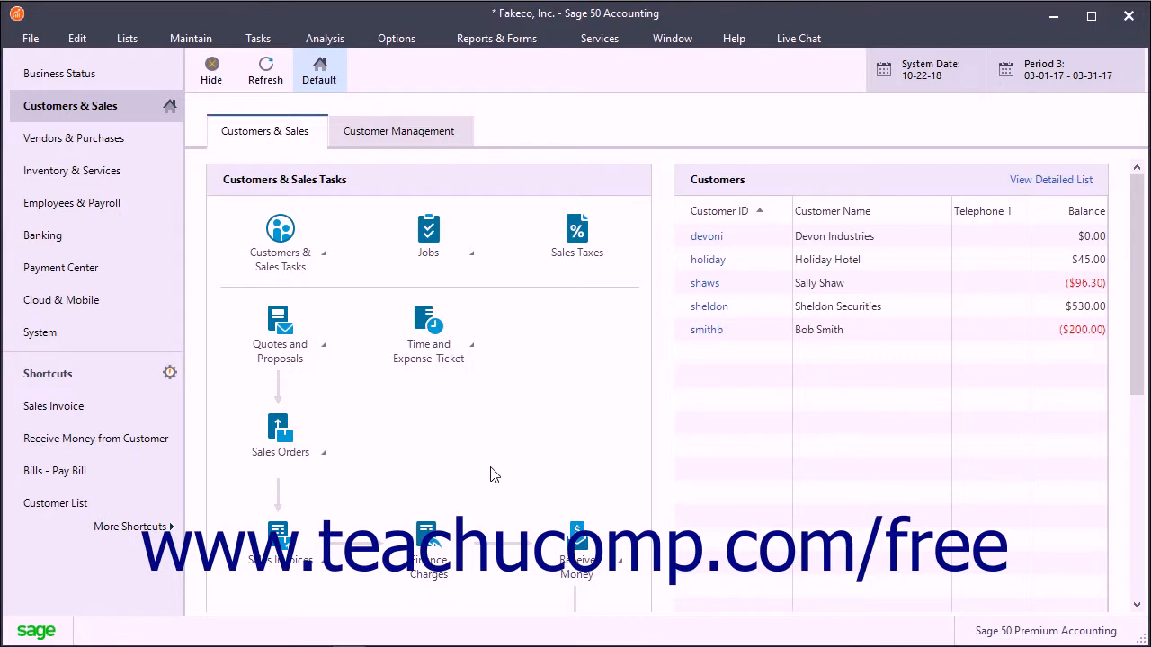
mouse_move(484, 464)
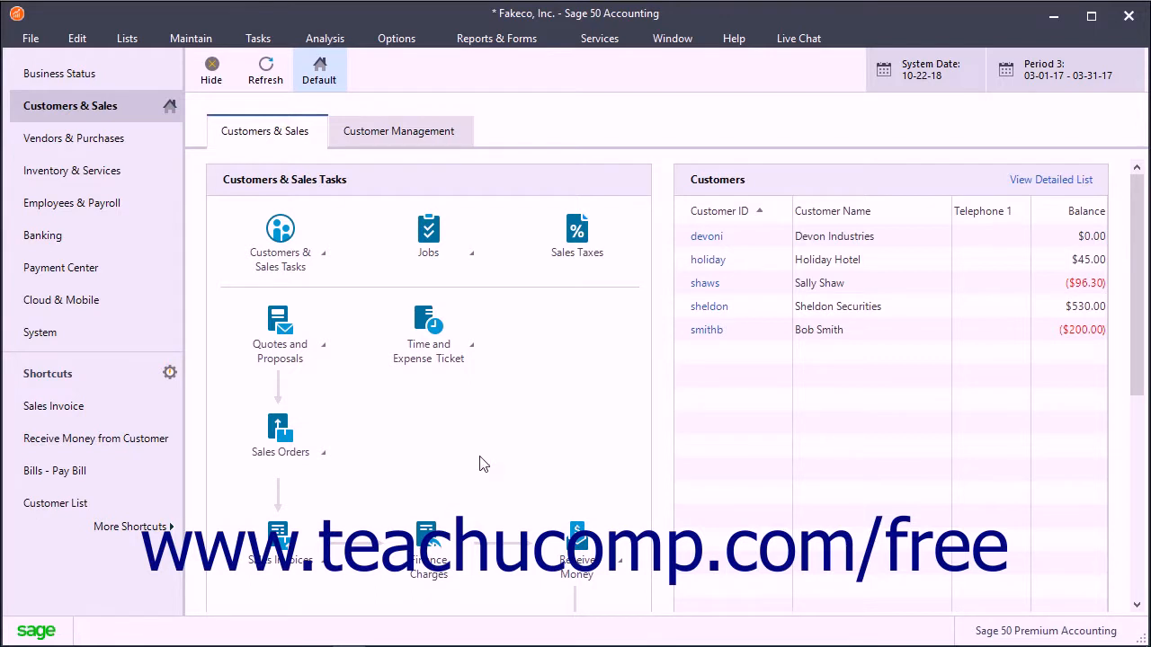
mouse_move(29, 38)
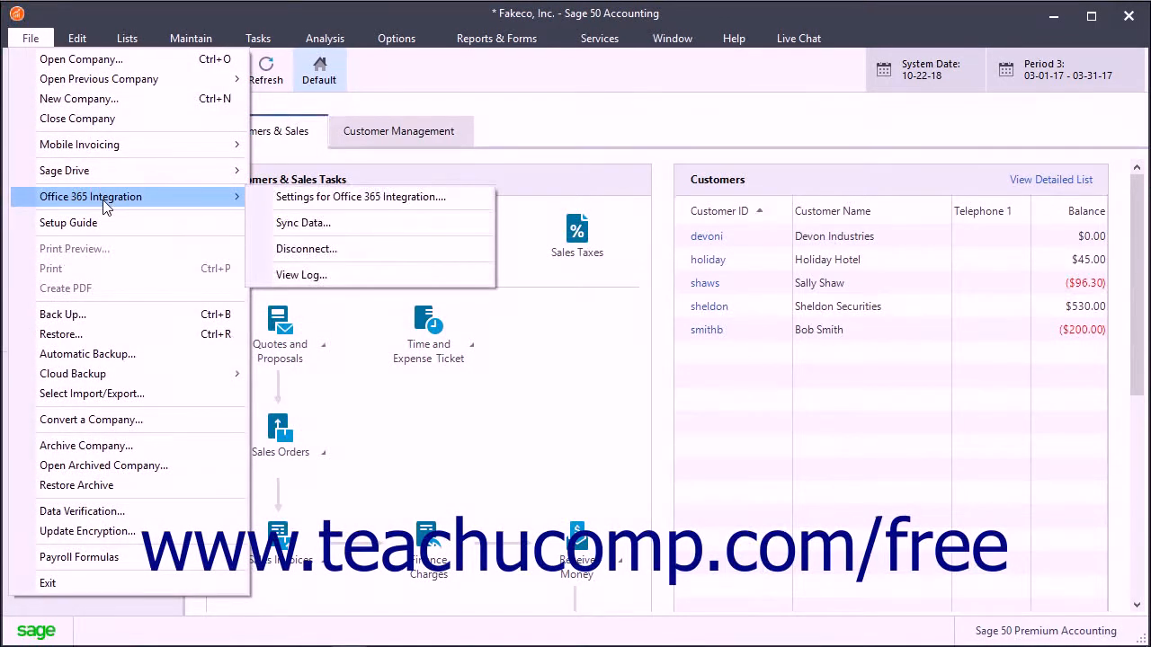
mouse_move(302, 223)
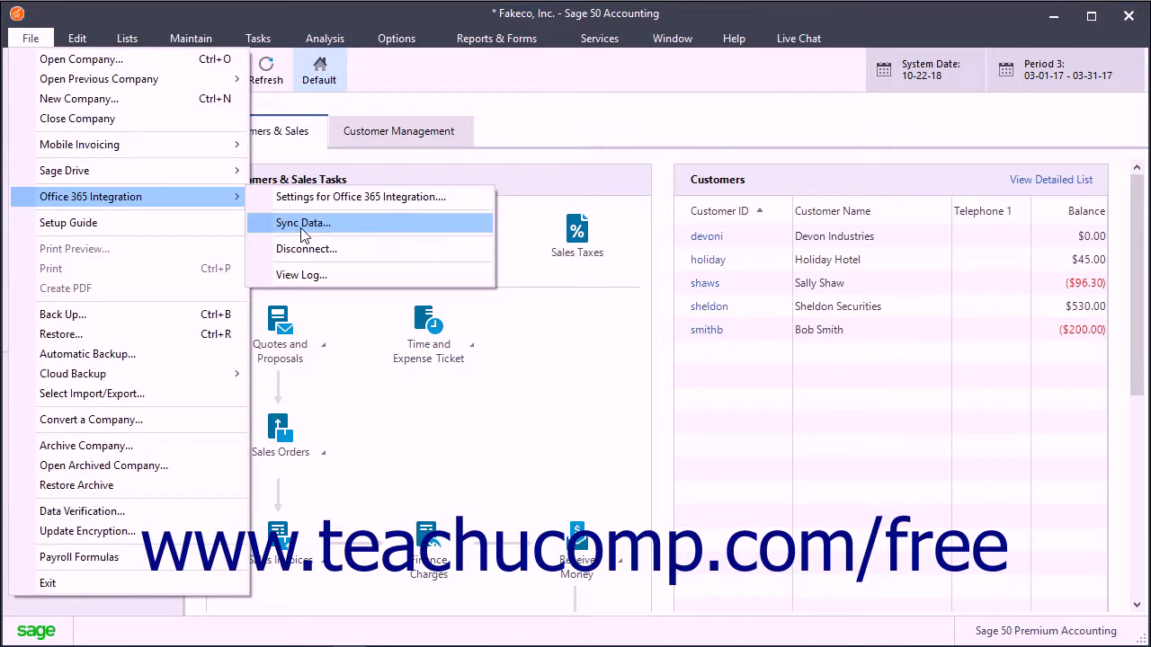
left_click(302, 223)
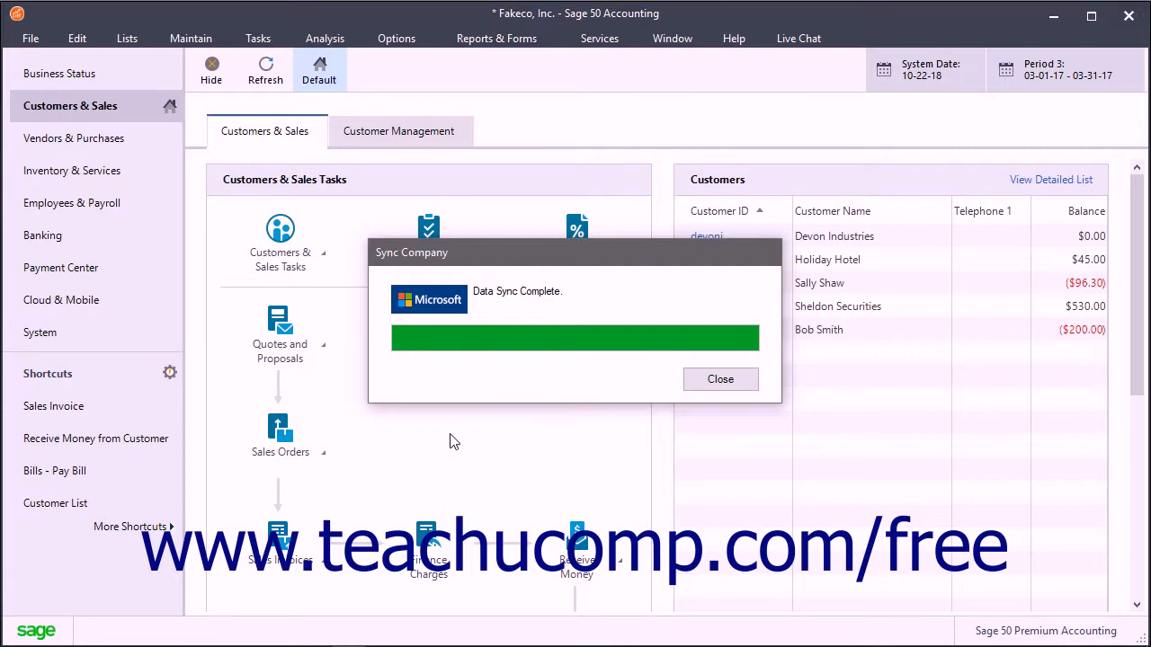
mouse_move(719, 377)
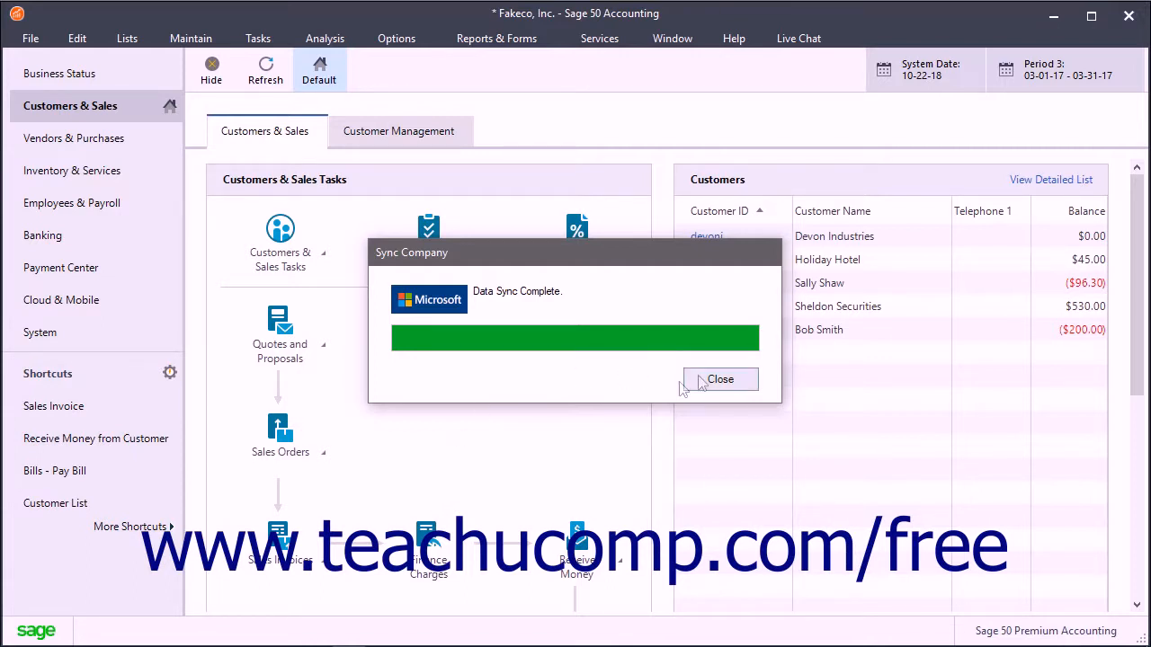
- Dismiss the Data Sync Complete notice and disconnect the company from Office 365 sync
left_click(719, 377)
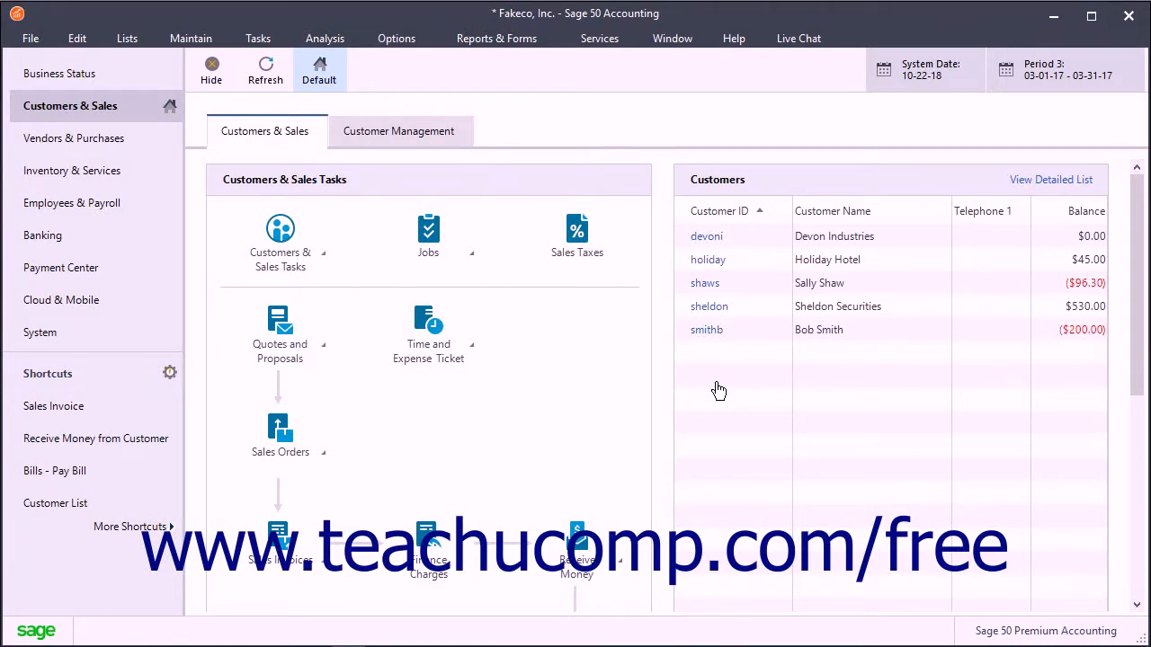
mouse_move(501, 349)
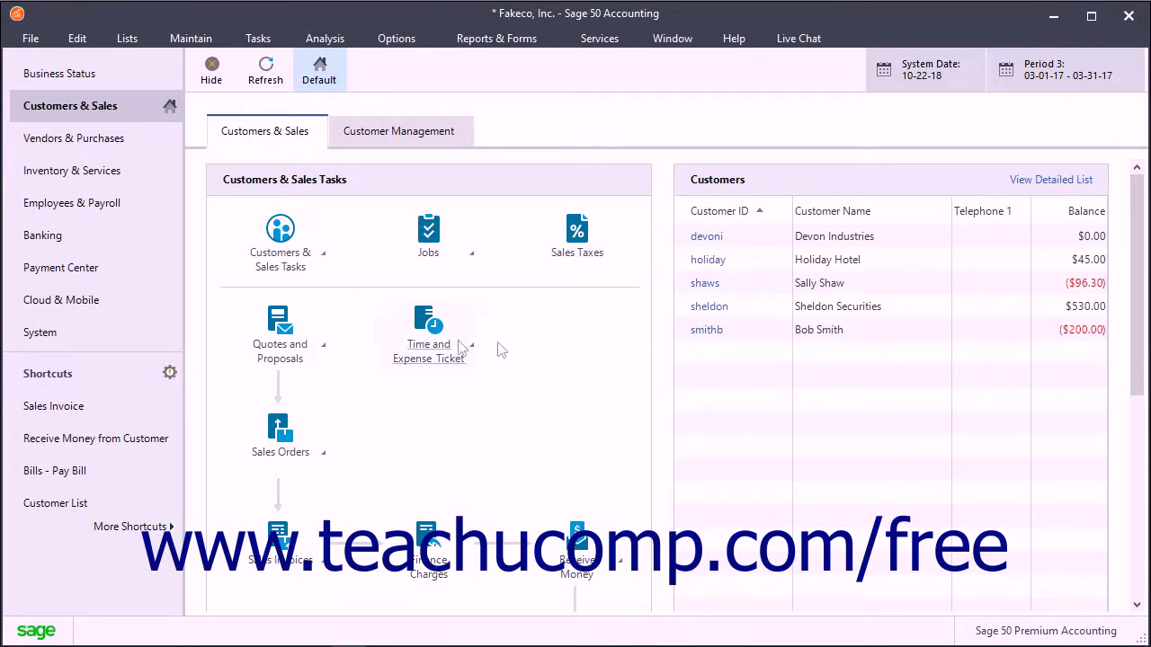
left_click(31, 38)
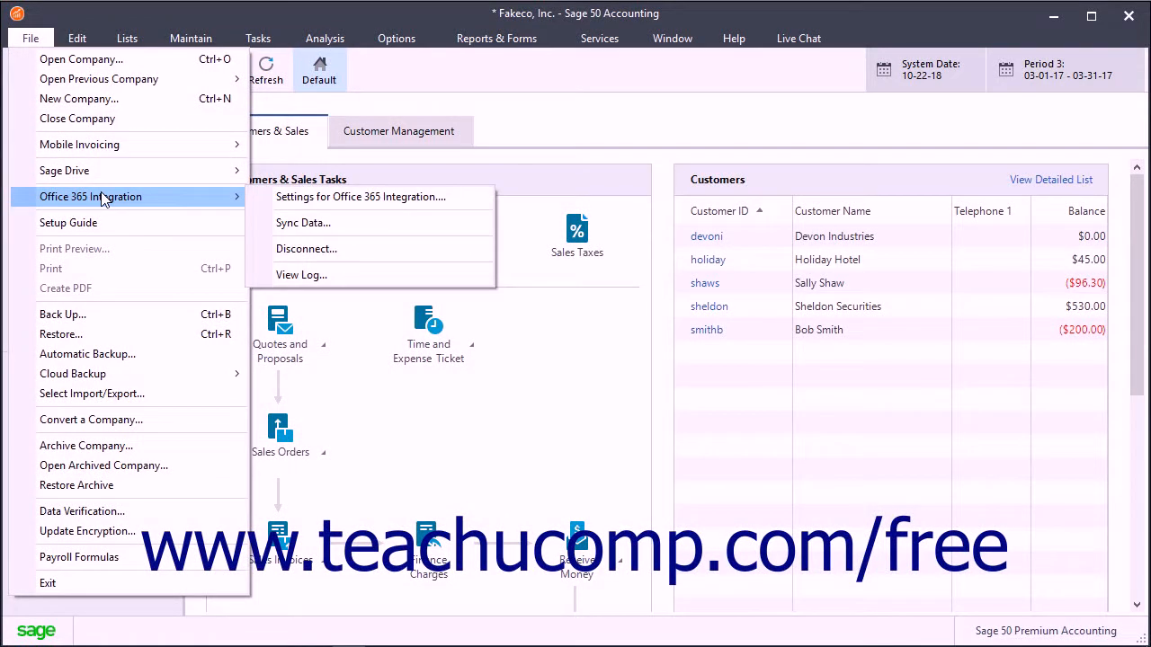
mouse_move(331, 249)
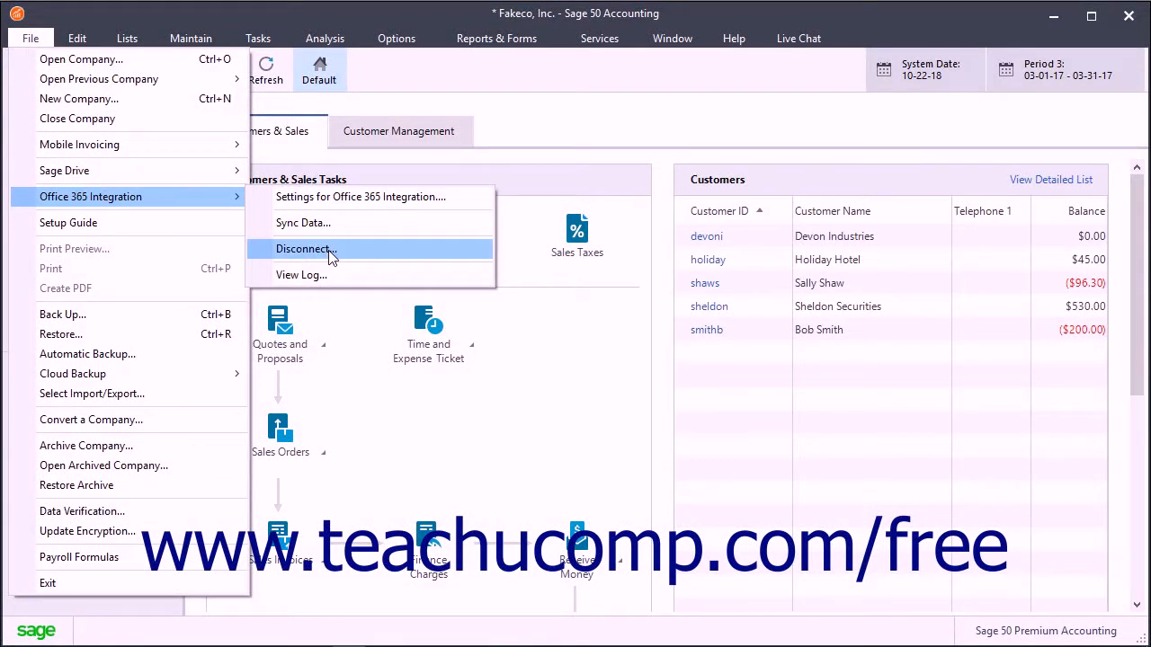
left_click(304, 249)
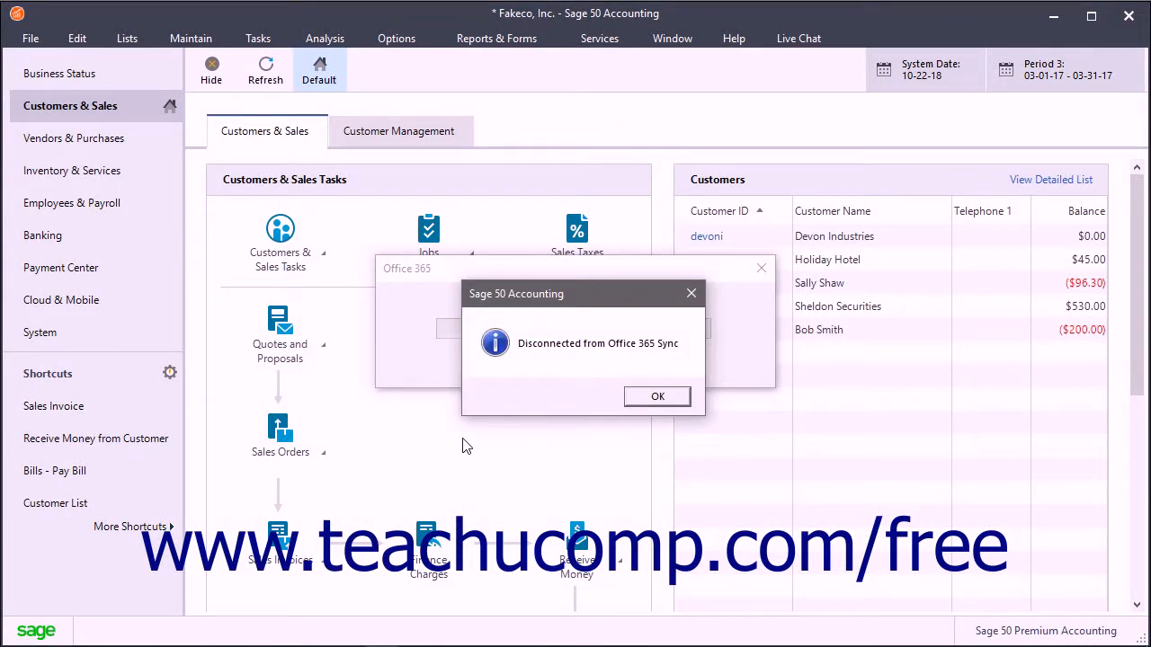
mouse_move(626, 405)
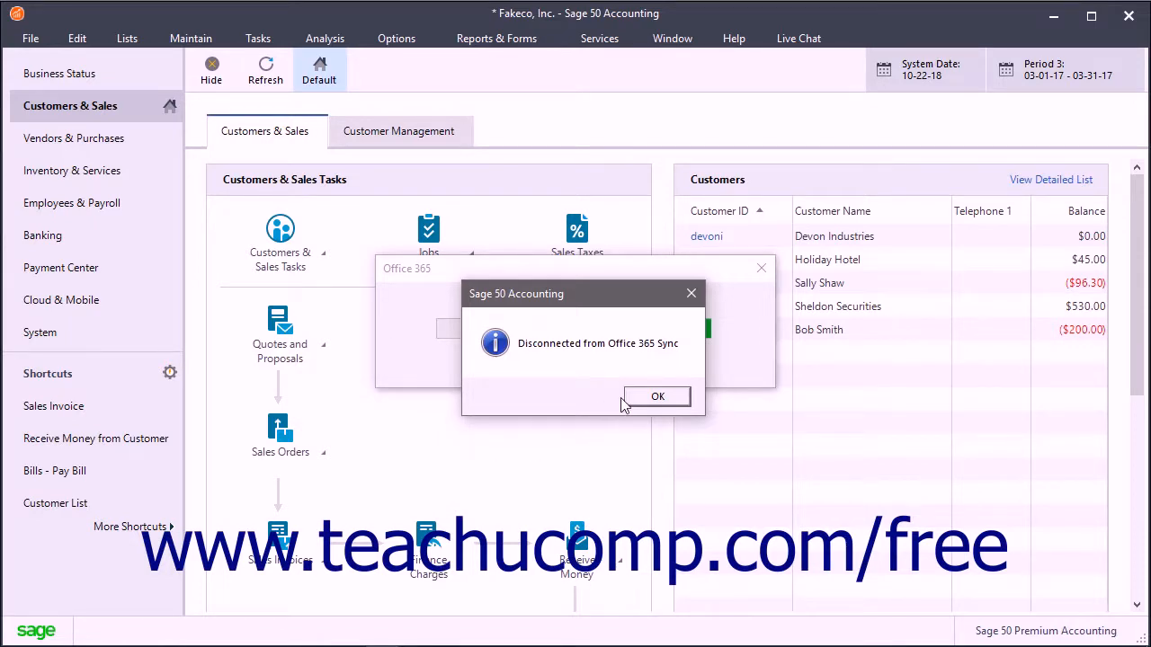